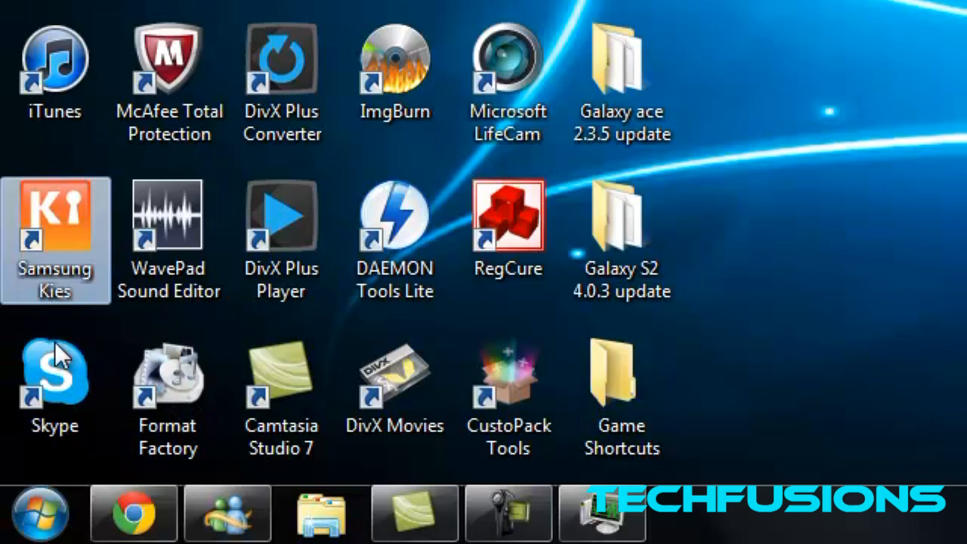
mouse_move(29, 332)
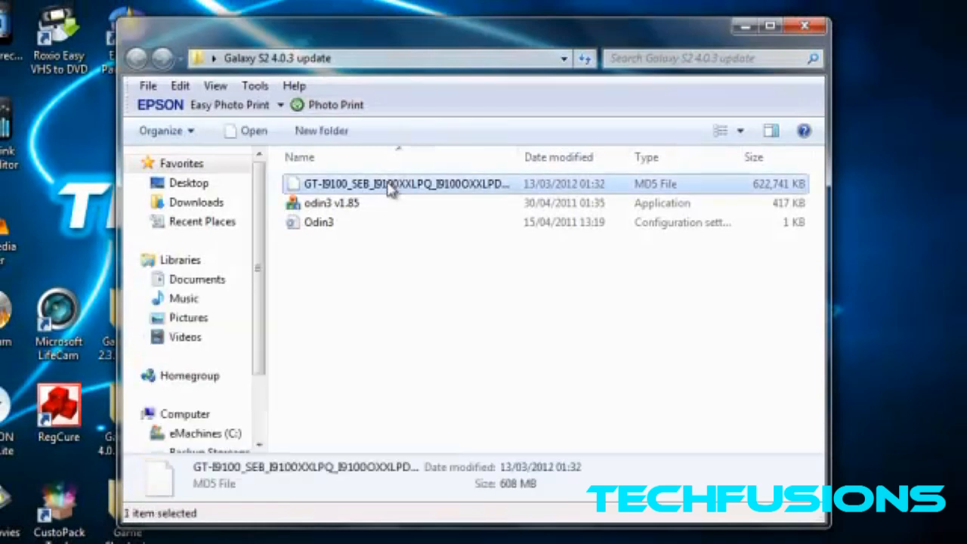
mouse_move(362, 204)
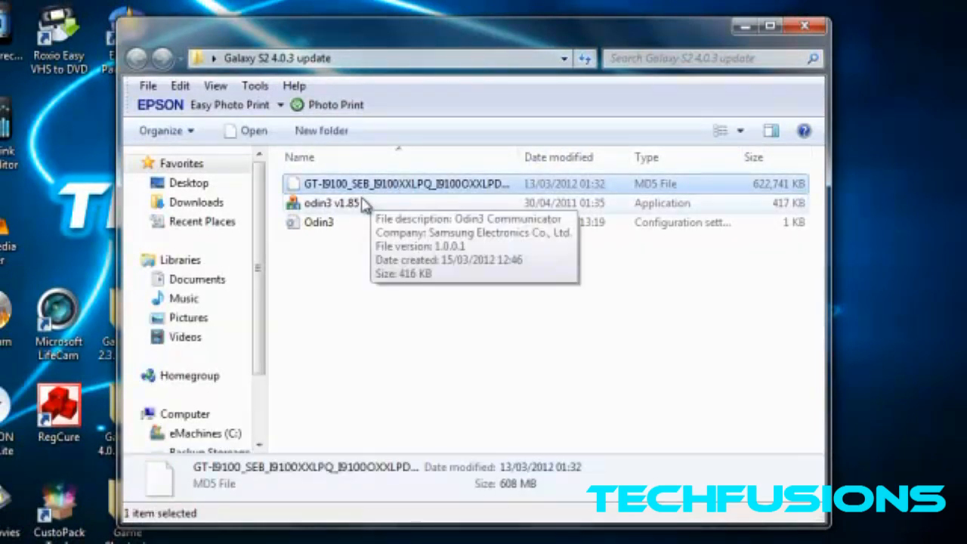
mouse_move(340, 218)
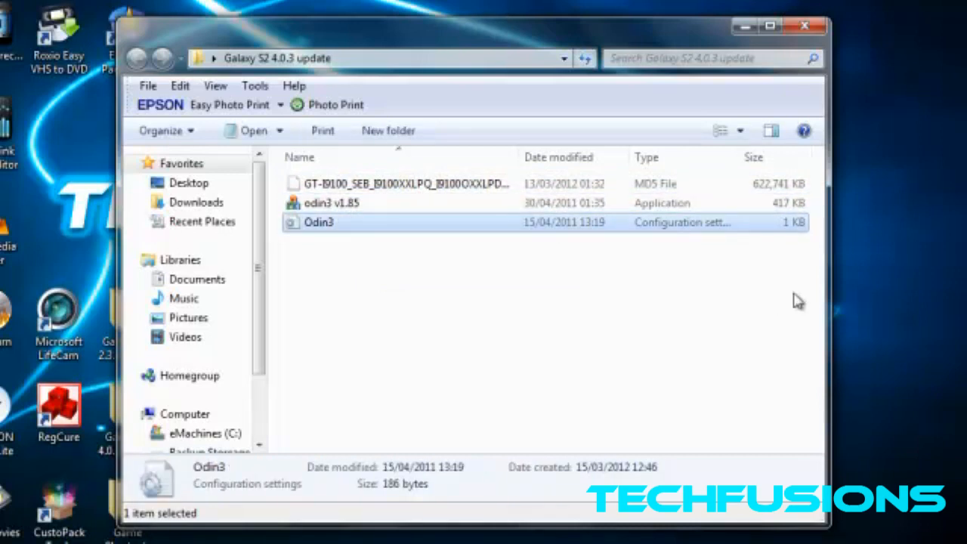
mouse_move(591, 191)
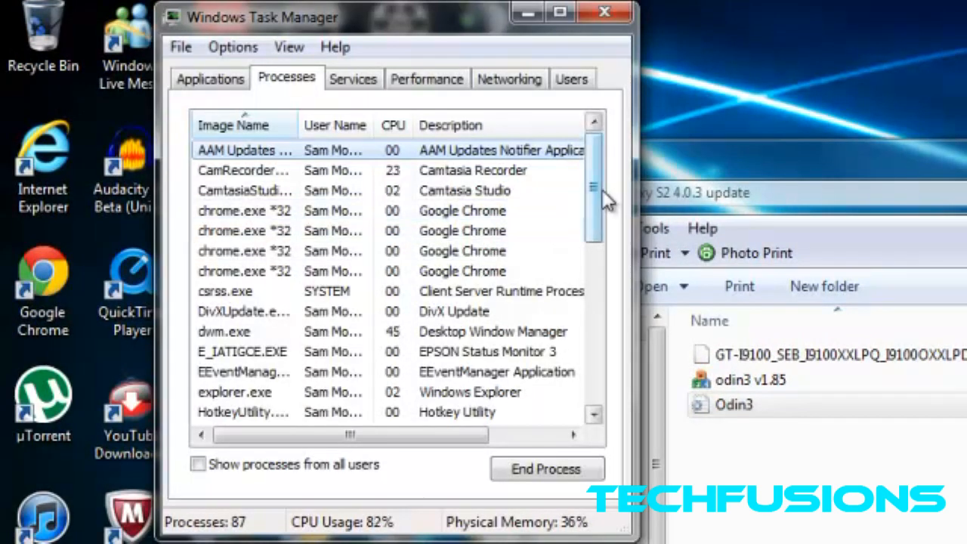
Step: End the KiesPDLR.exe process and close Task Manager
scroll("down", 3)
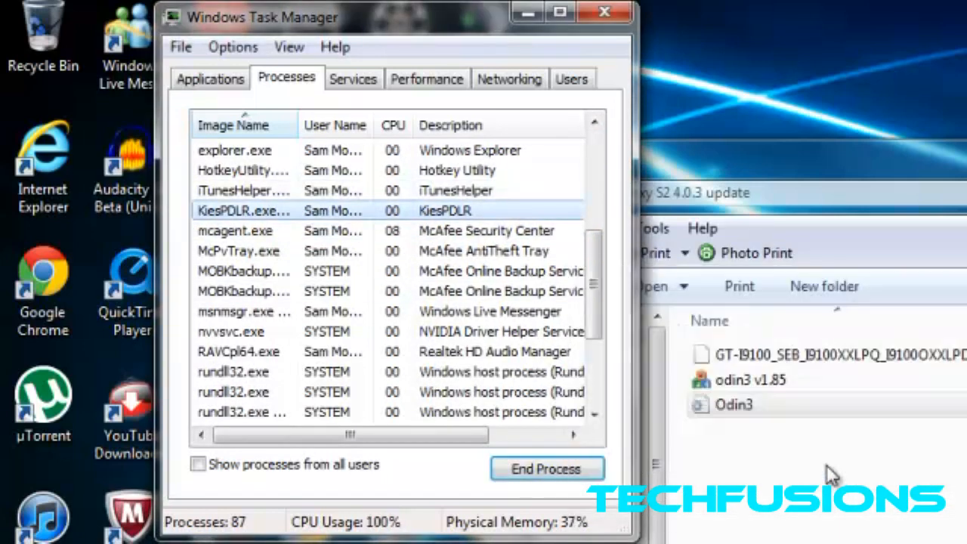
left_click(546, 468)
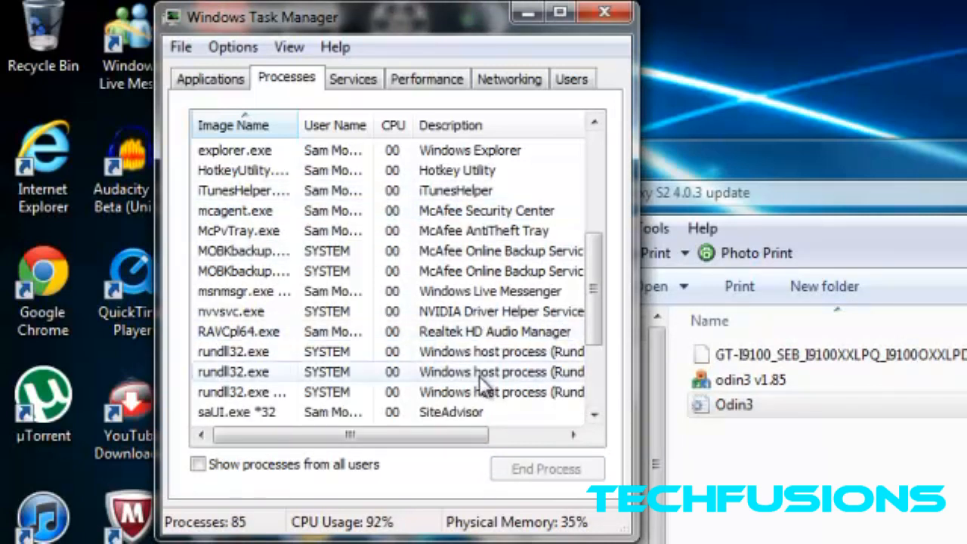
scroll("down", 3)
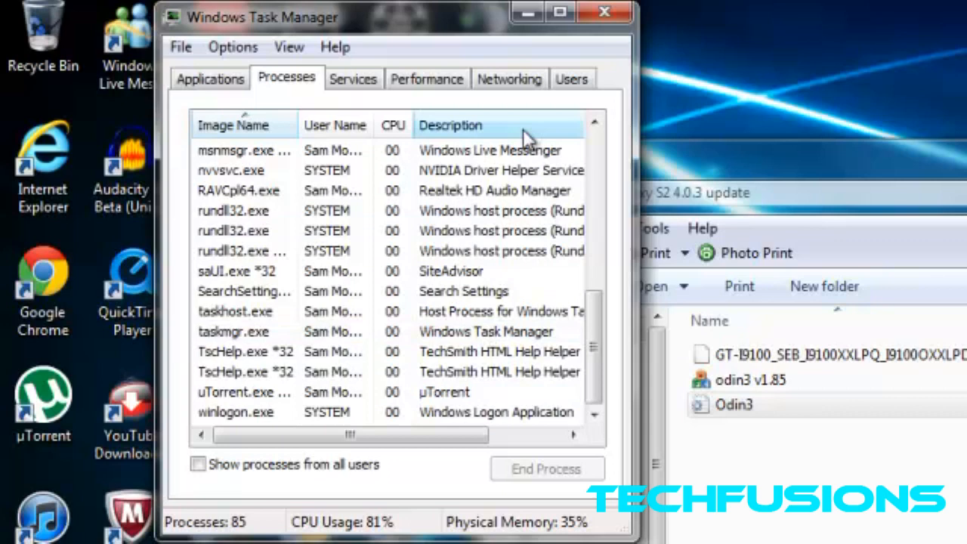
left_click(604, 12)
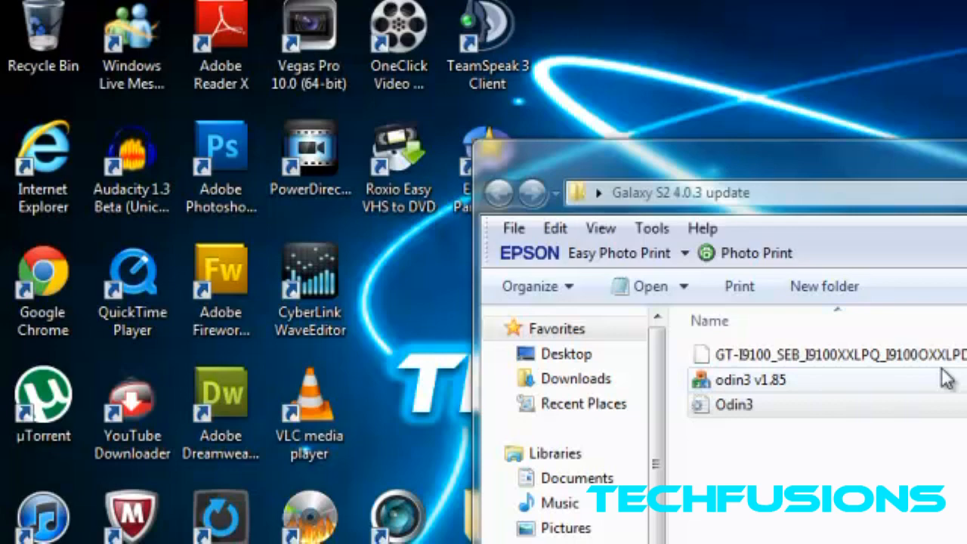
mouse_move(835, 381)
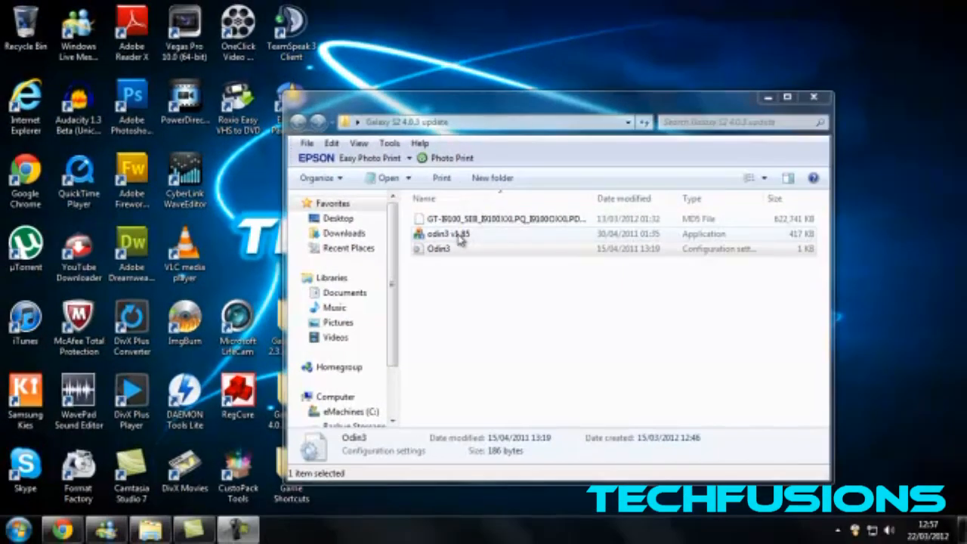
Step: Run odin3 v1.85 from the Galaxy S2 4.0.3 update folder
left_click(447, 233)
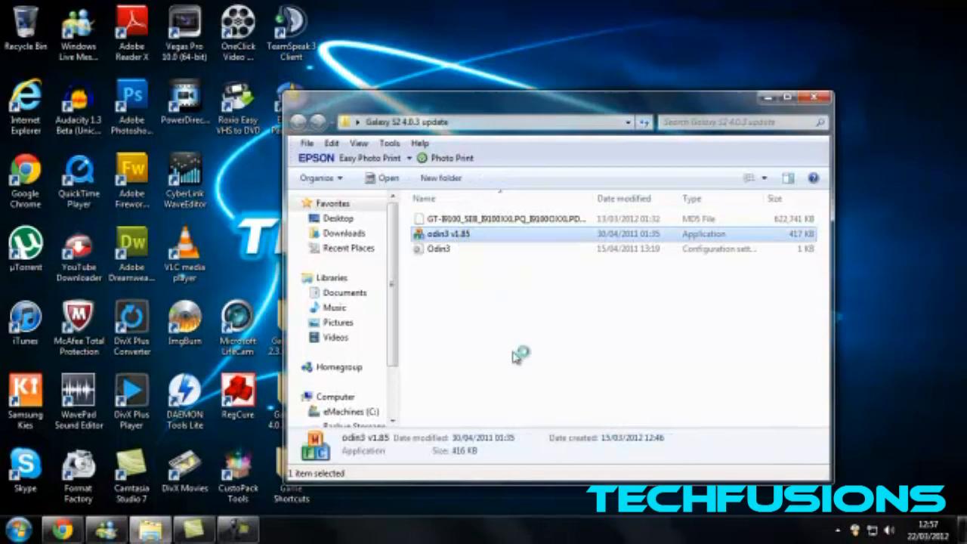
double_click(448, 233)
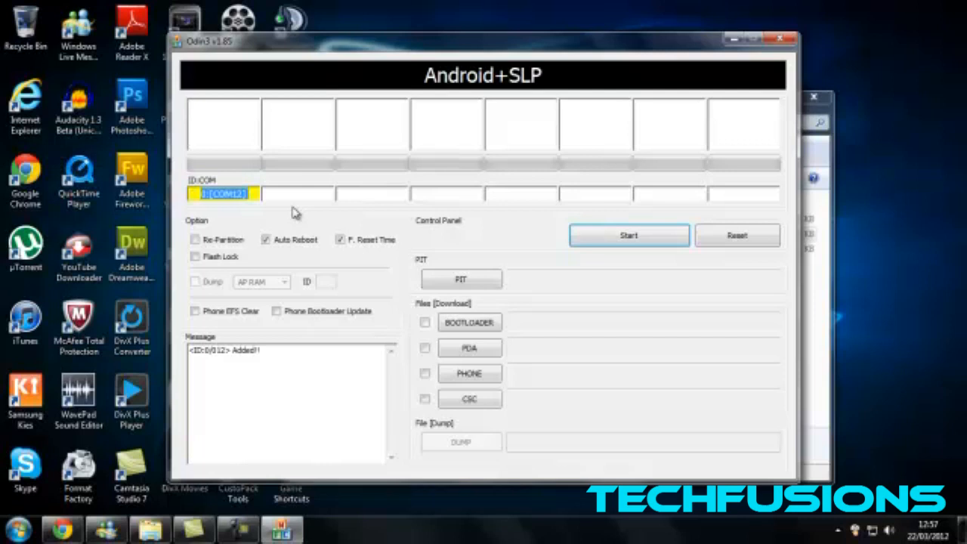
mouse_move(241, 138)
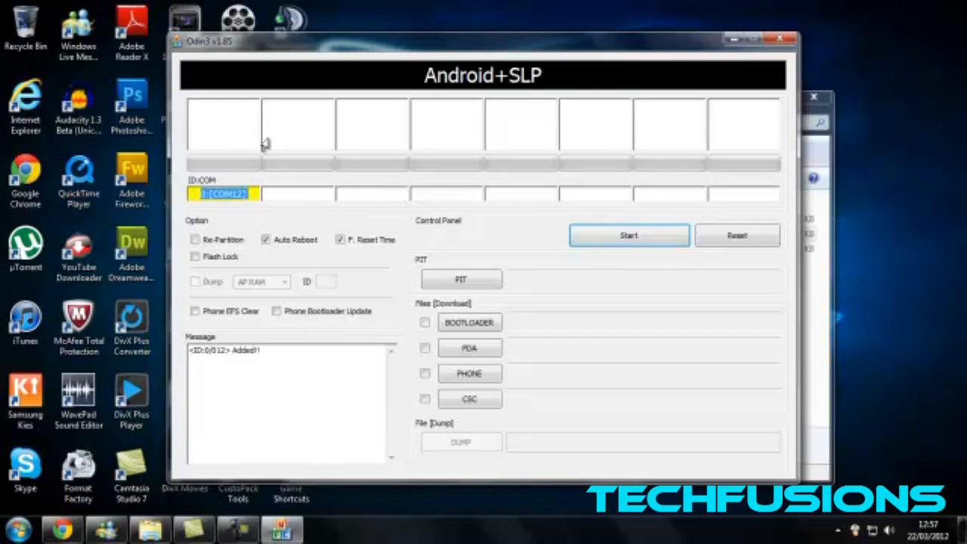
mouse_move(285, 143)
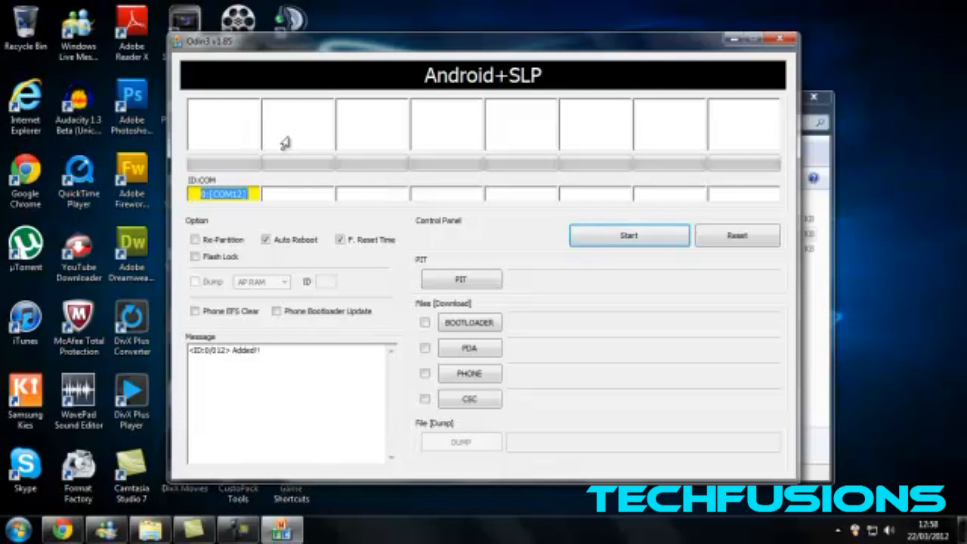
mouse_move(380, 148)
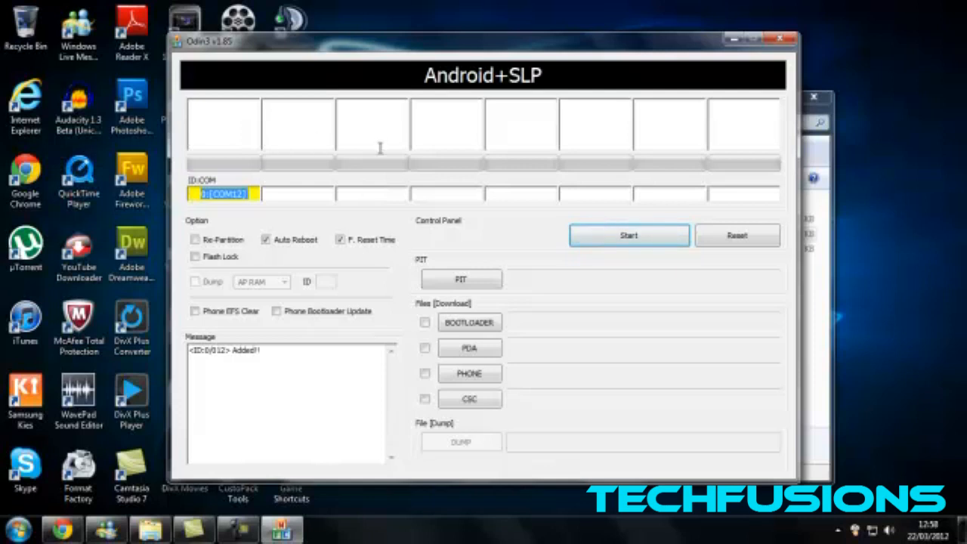
mouse_move(487, 207)
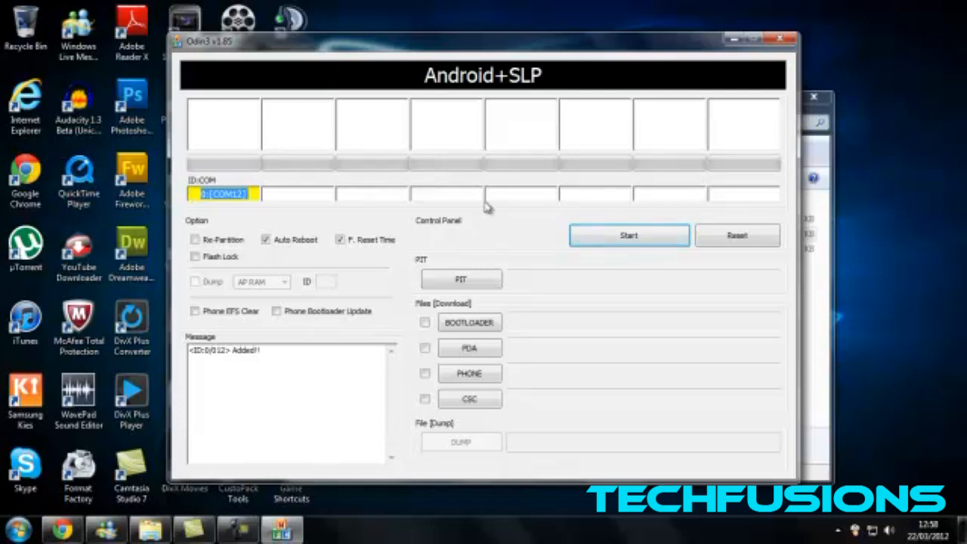
mouse_move(518, 179)
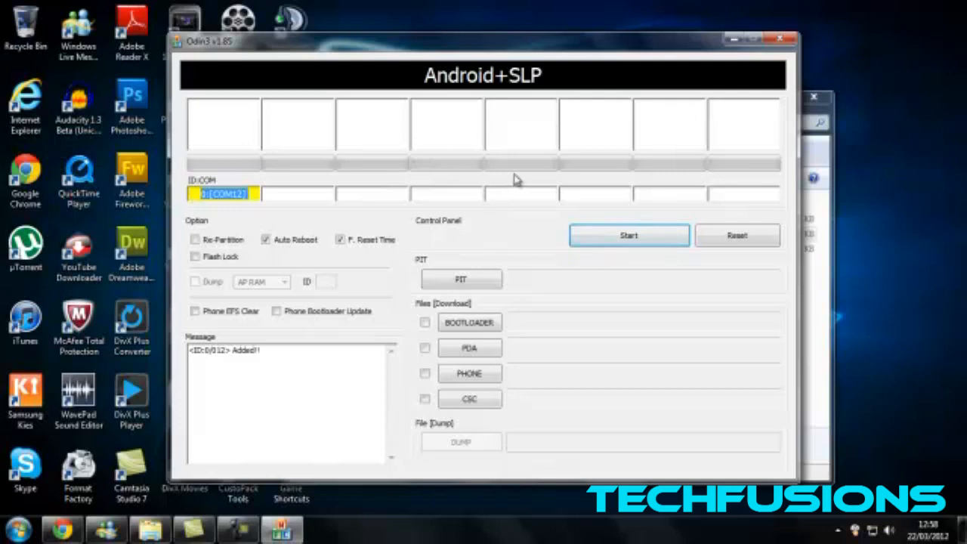
mouse_move(506, 281)
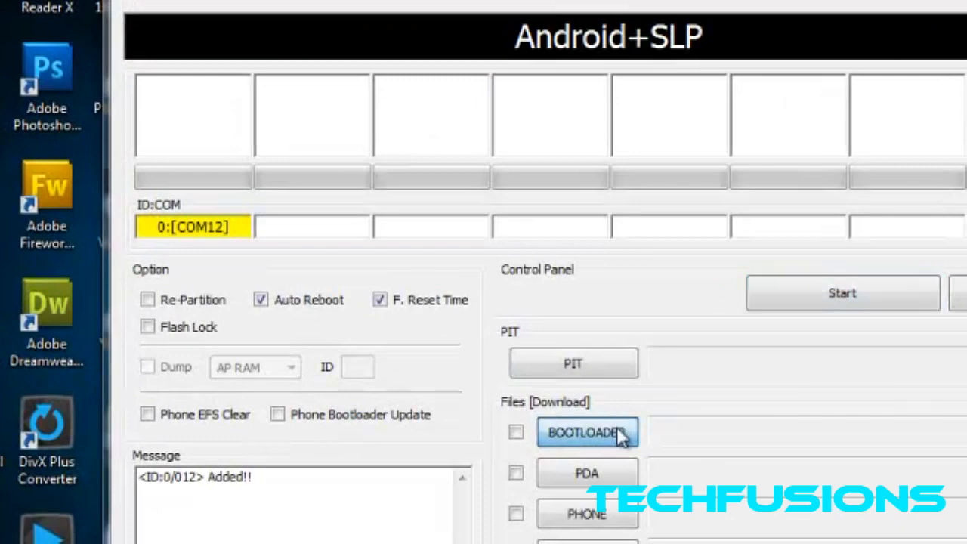
Step: Pick a BOOTLOADER file, browsing into the Galaxy S2 4.0.3 update folder
left_click(586, 431)
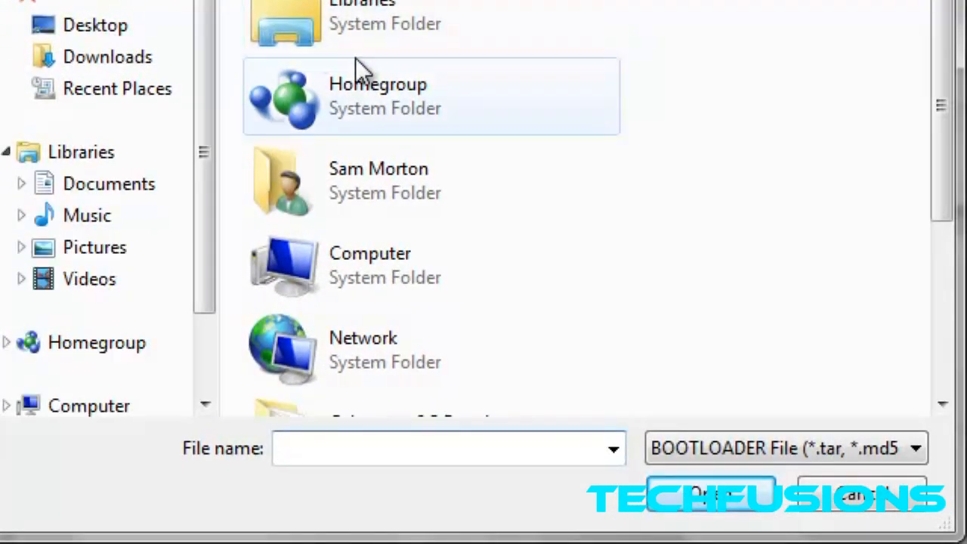
scroll("down", 3)
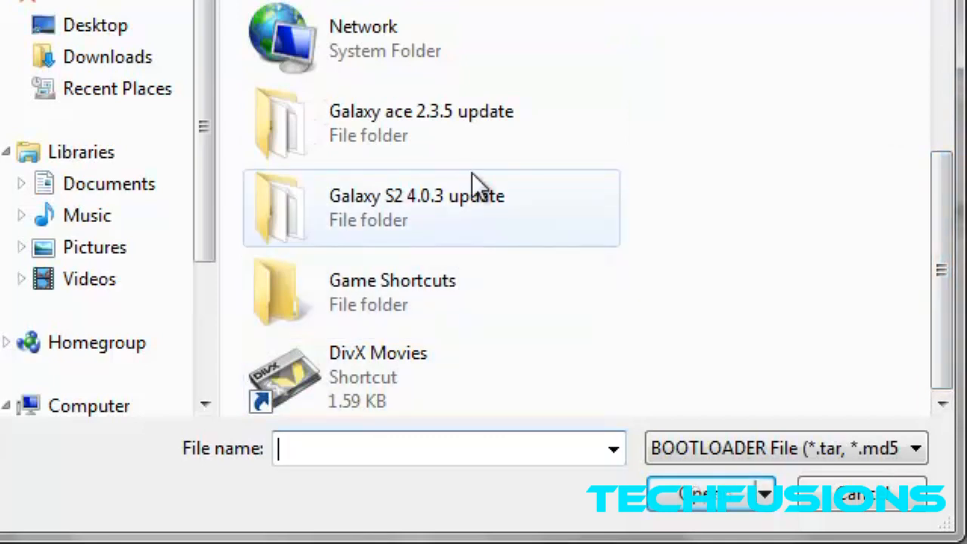
double_click(416, 194)
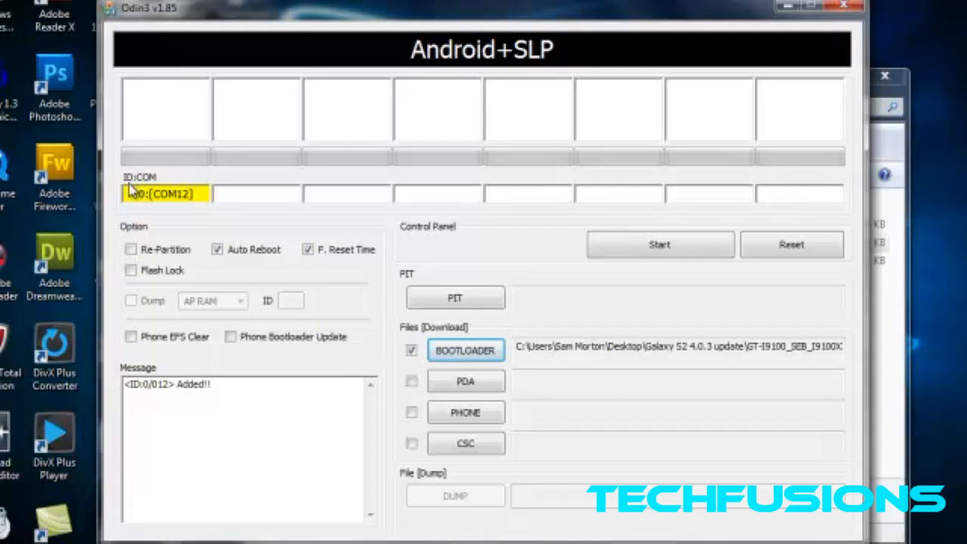
mouse_move(112, 157)
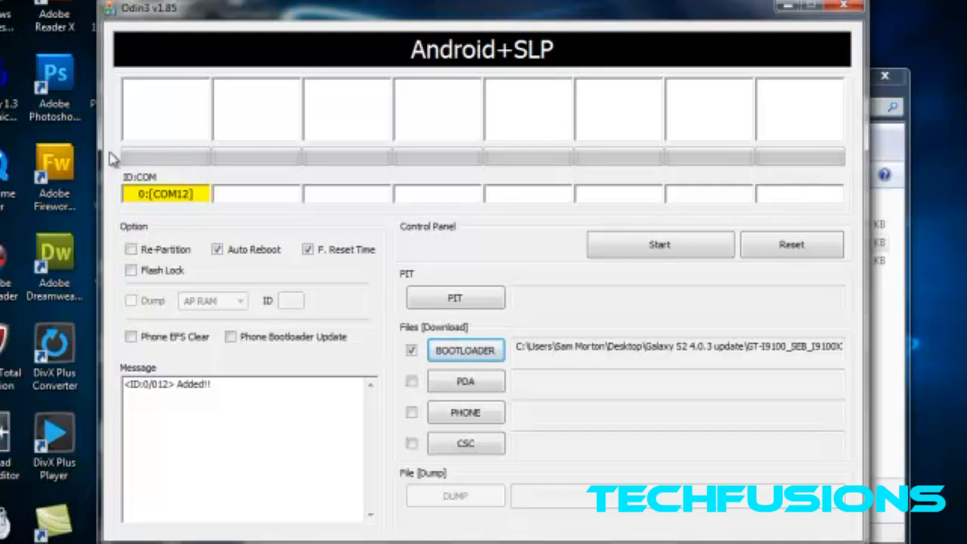
mouse_move(226, 172)
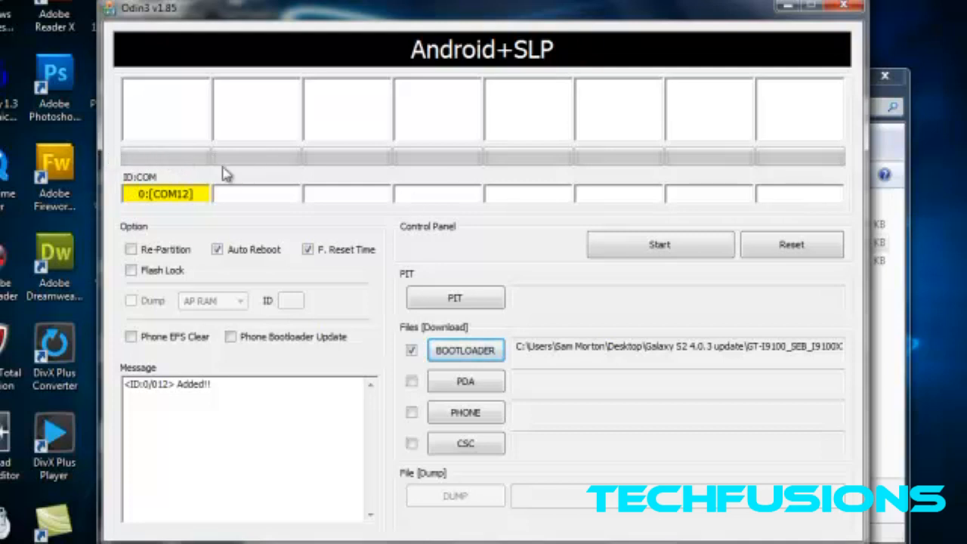
mouse_move(360, 131)
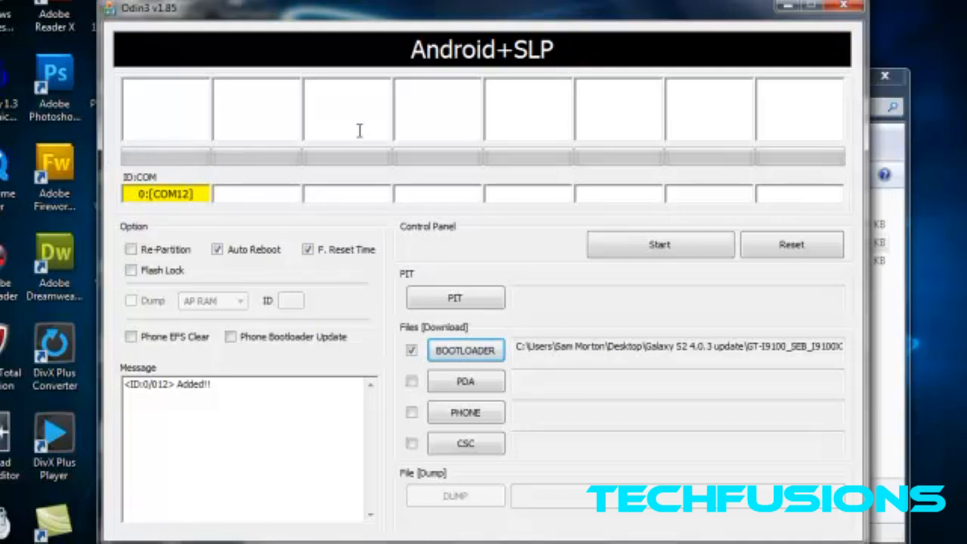